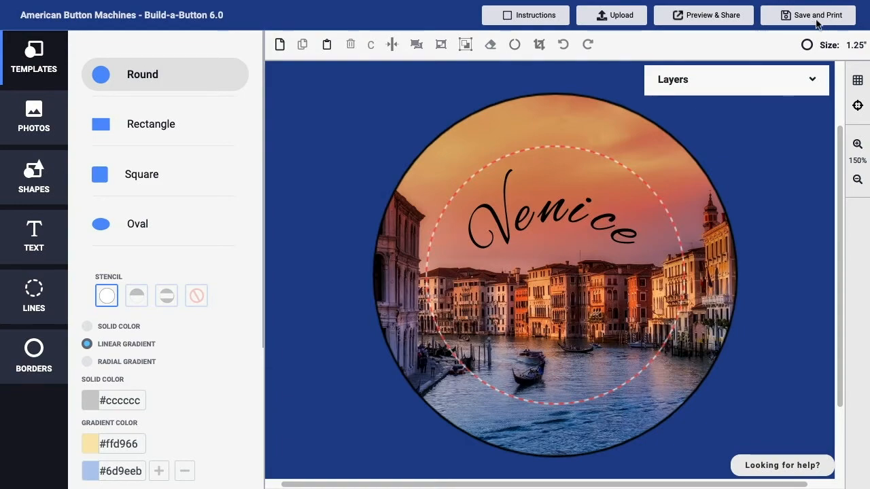
Bring up the Save Options window from the Save and Print toolbar button
left_click(807, 15)
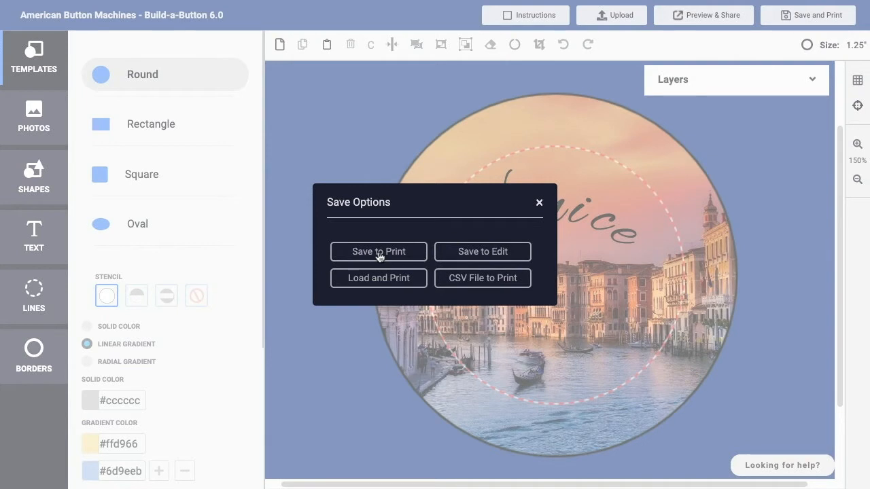
Choose save-to-print and try the punch cutter layout with a custom count of 1 image
left_click(378, 252)
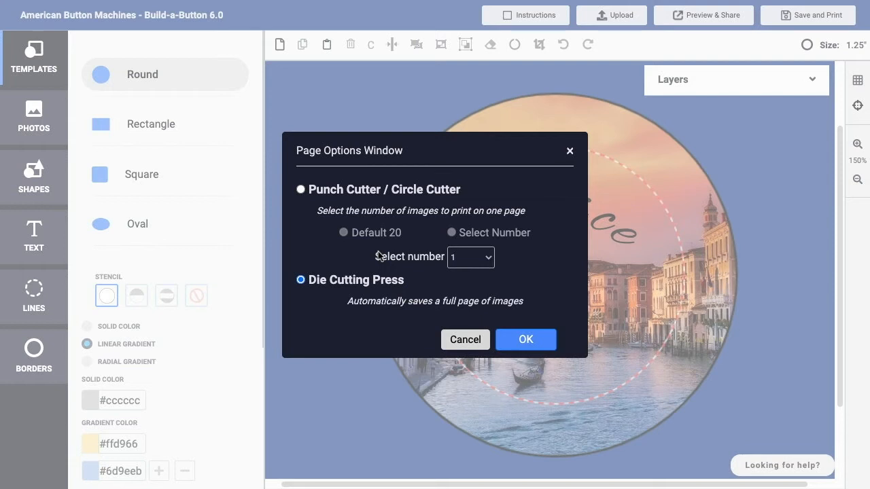
left_click(300, 188)
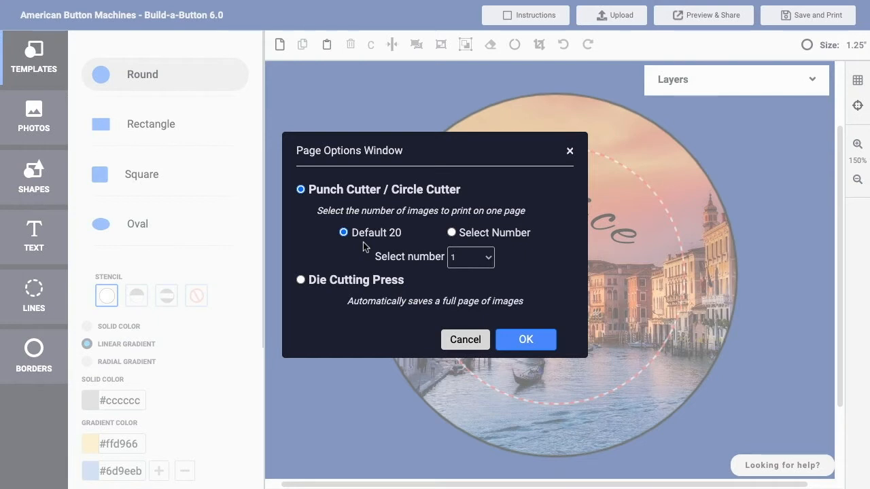
left_click(451, 232)
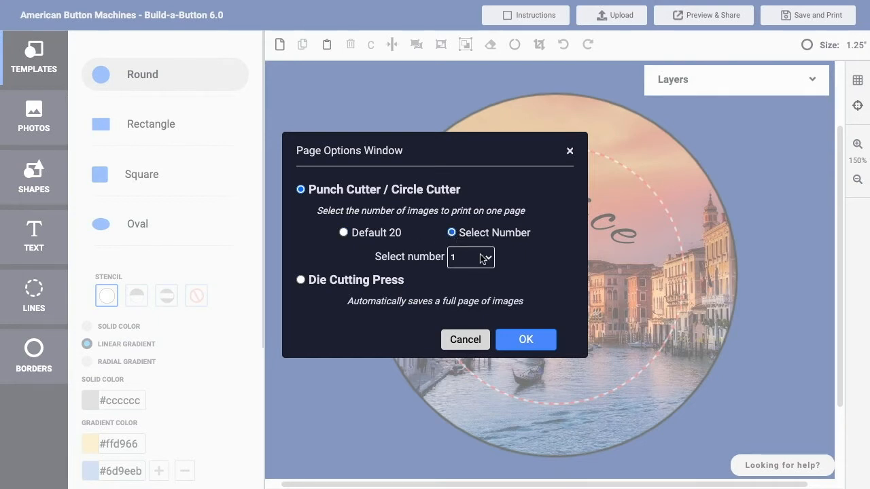
left_click(470, 256)
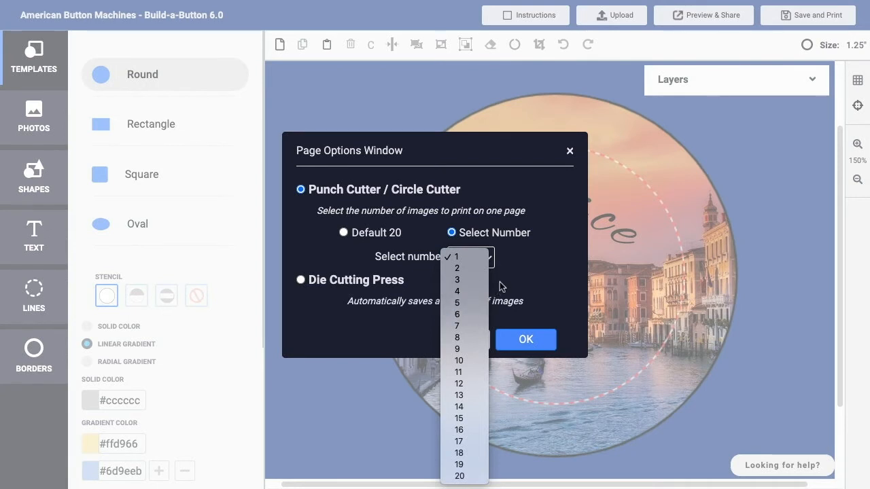
left_click(456, 255)
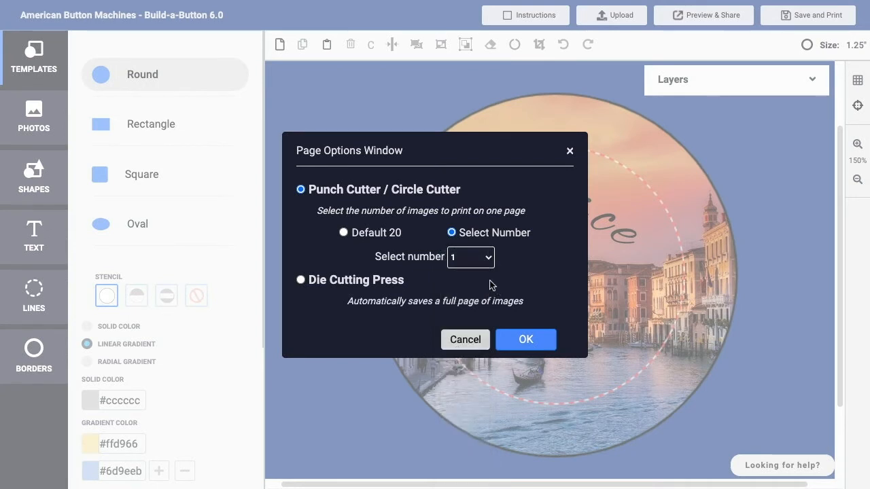
Switch the layout to die cutting press (full page of images) and confirm it
left_click(300, 280)
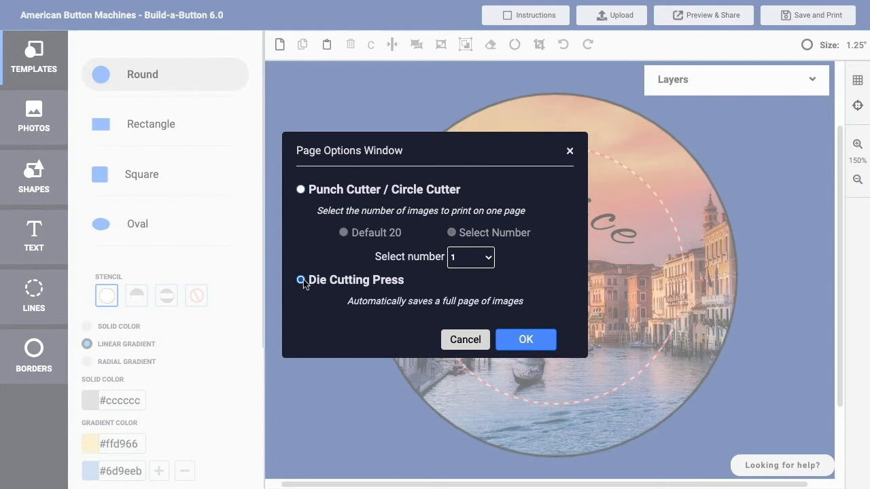
left_click(300, 279)
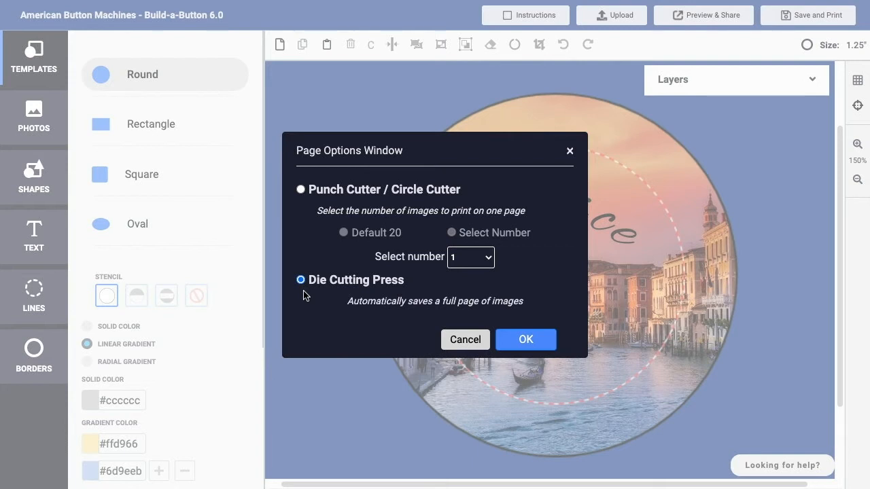
mouse_move(482, 335)
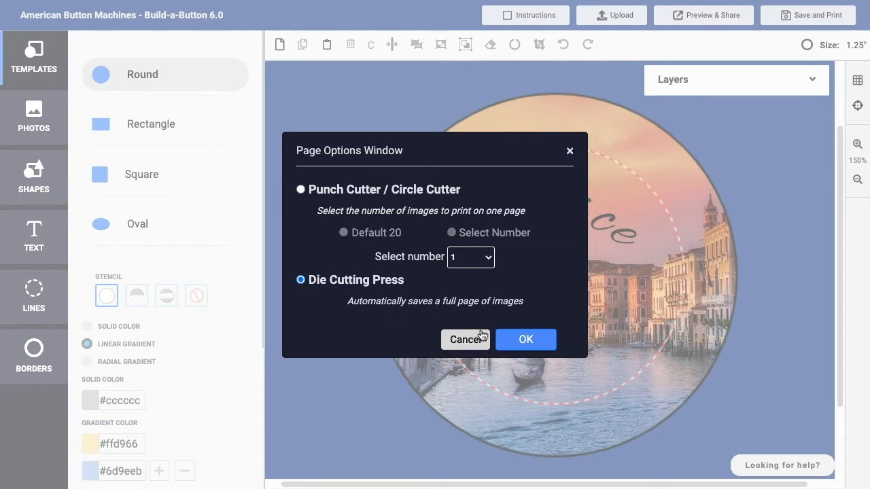
left_click(524, 340)
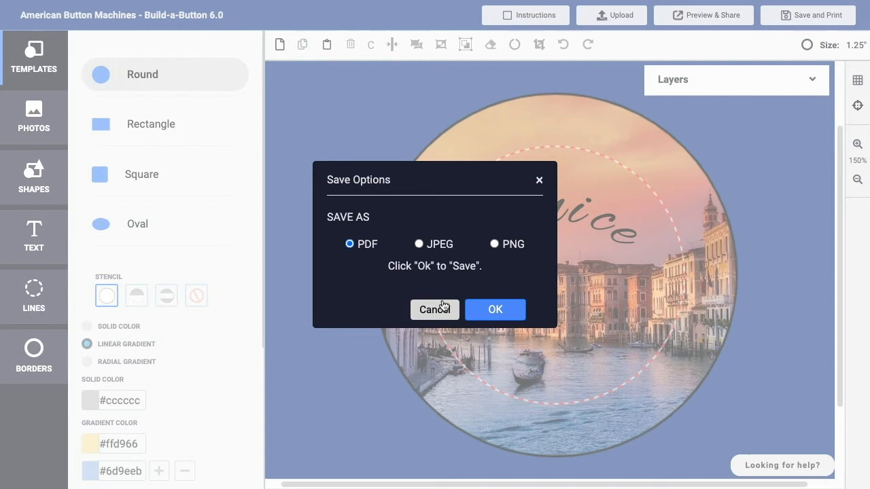
mouse_move(367, 261)
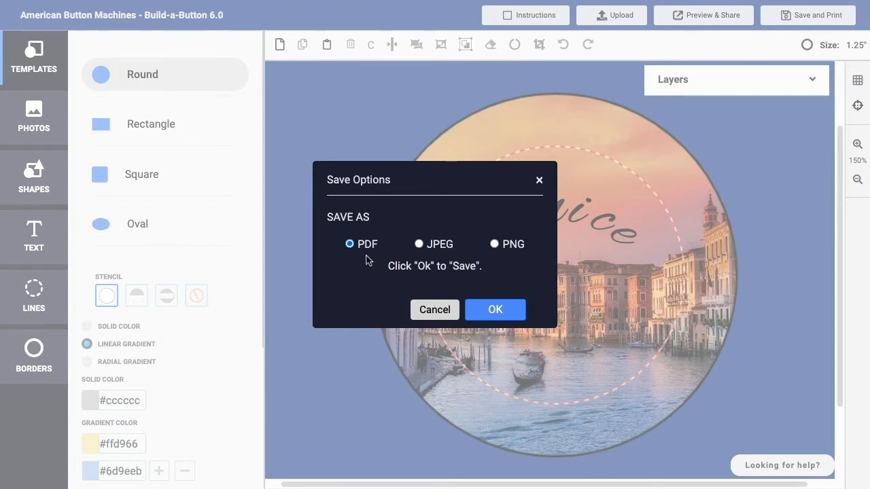
mouse_move(430, 254)
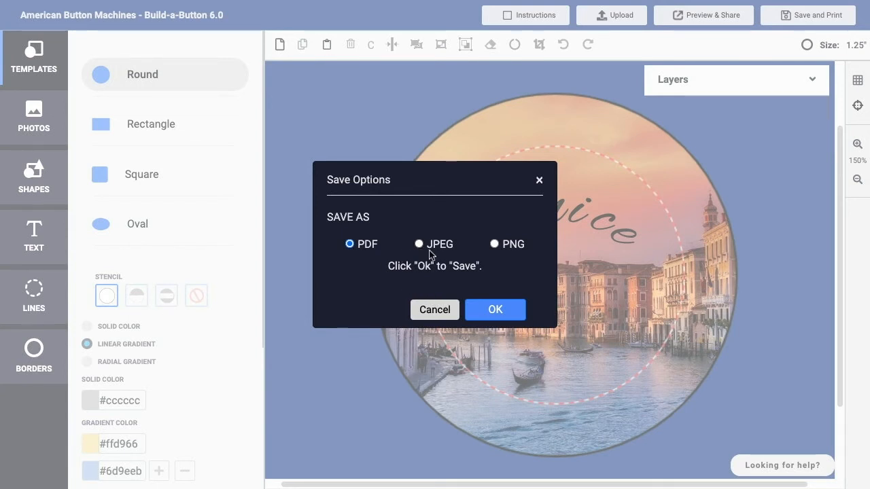
mouse_move(514, 255)
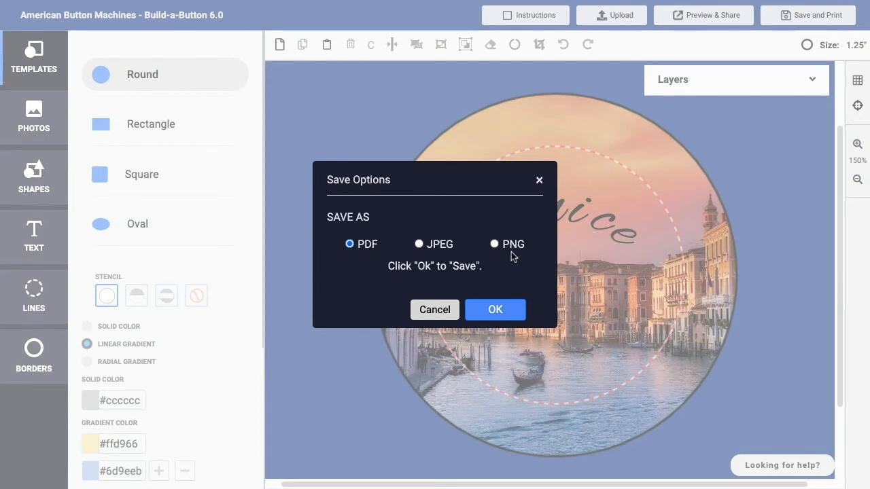
mouse_move(405, 260)
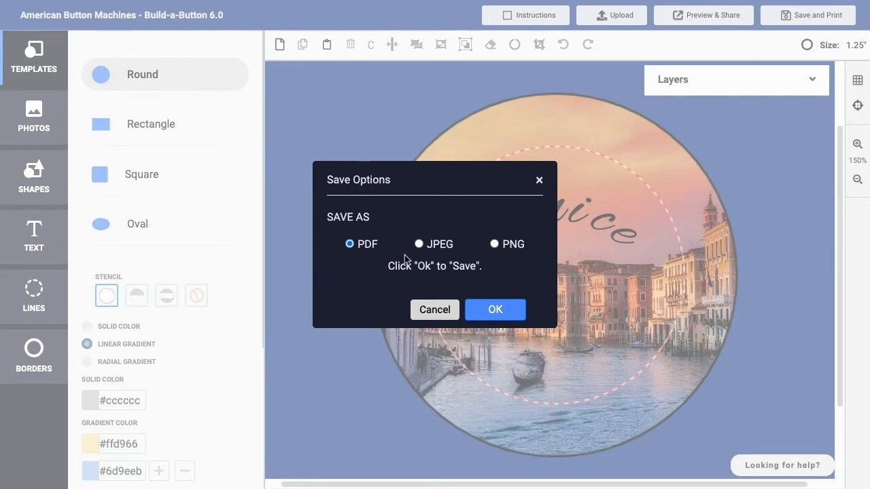
mouse_move(356, 260)
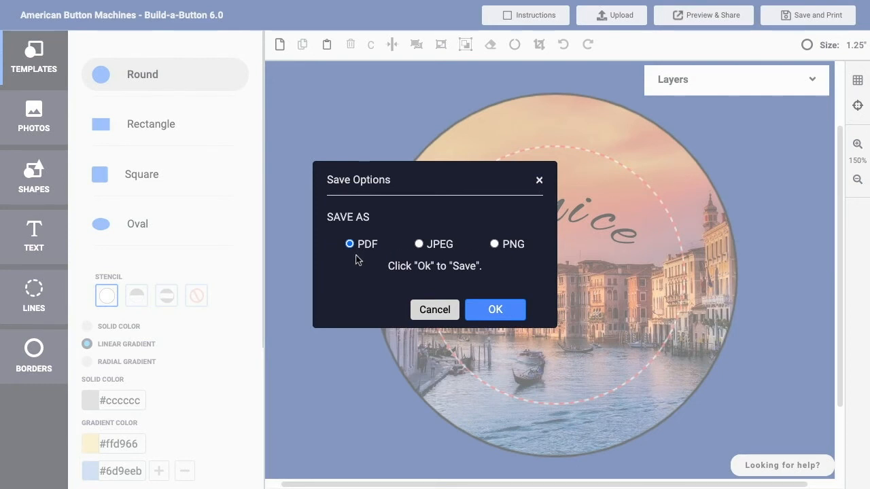
mouse_move(434, 263)
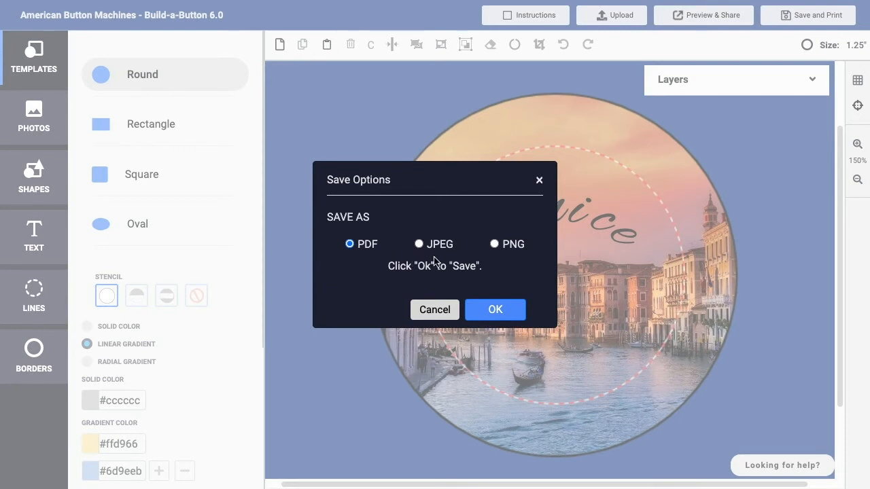
mouse_move(506, 261)
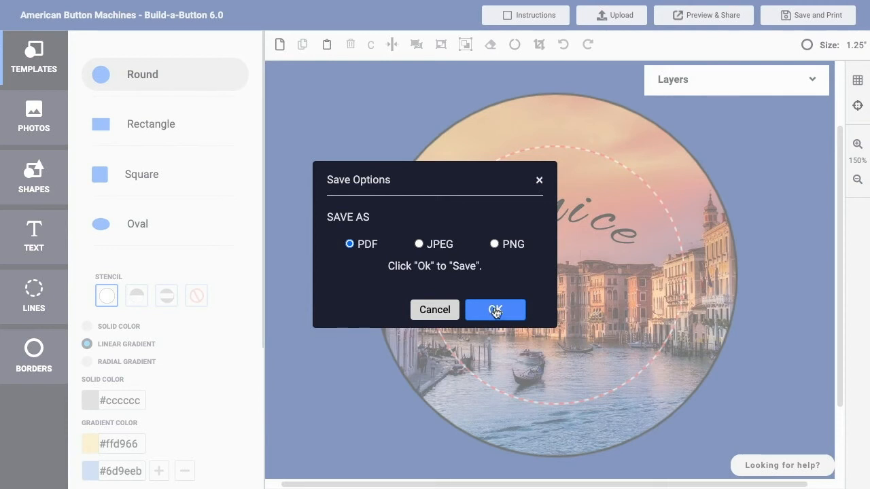
Save the PDF as 'Venice Button 1_25 Circular' and start its download
left_click(494, 310)
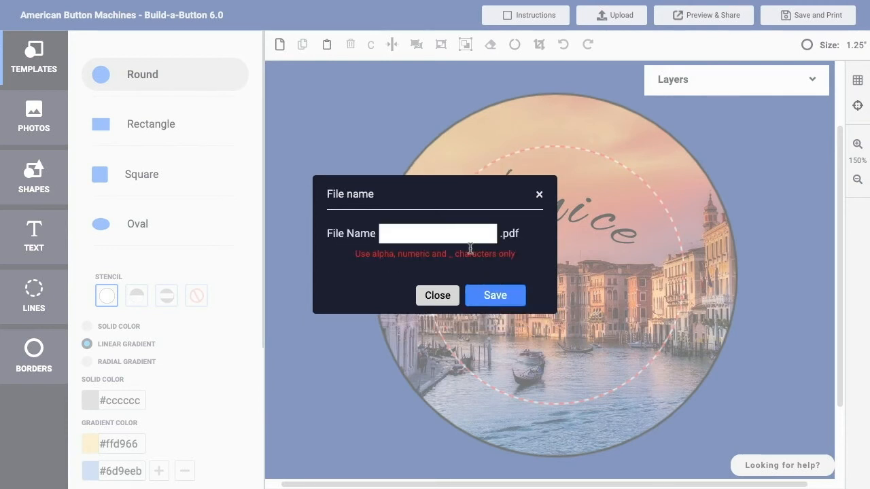
type("Venice Button")
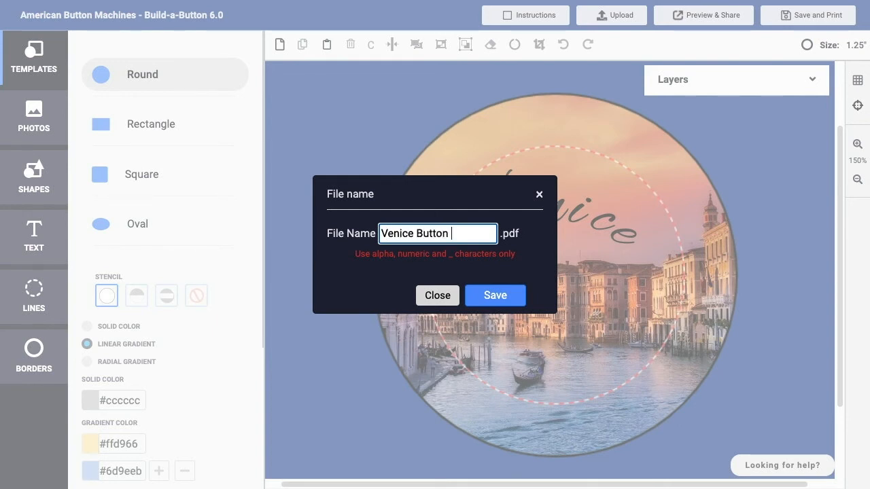
type("1_25")
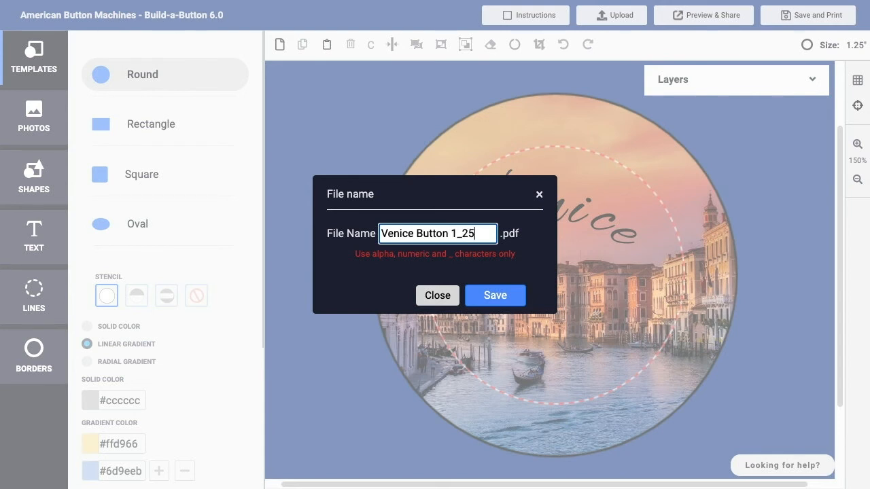
type("Circular")
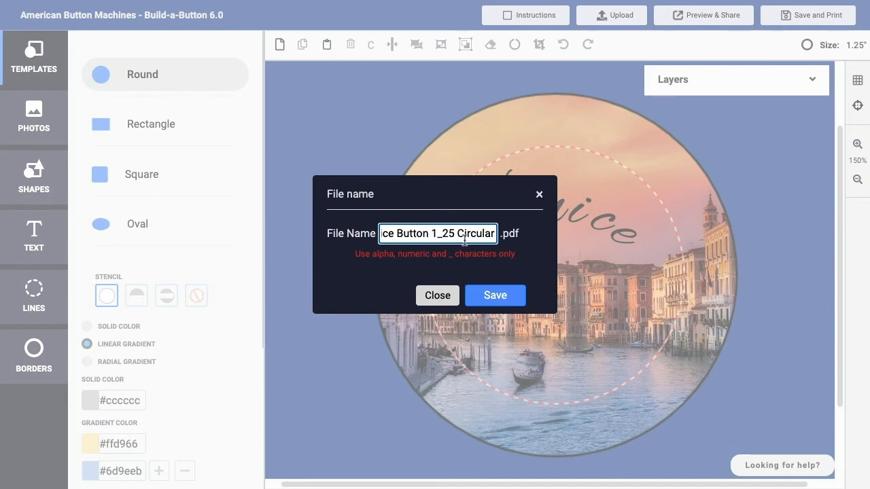
left_click(494, 294)
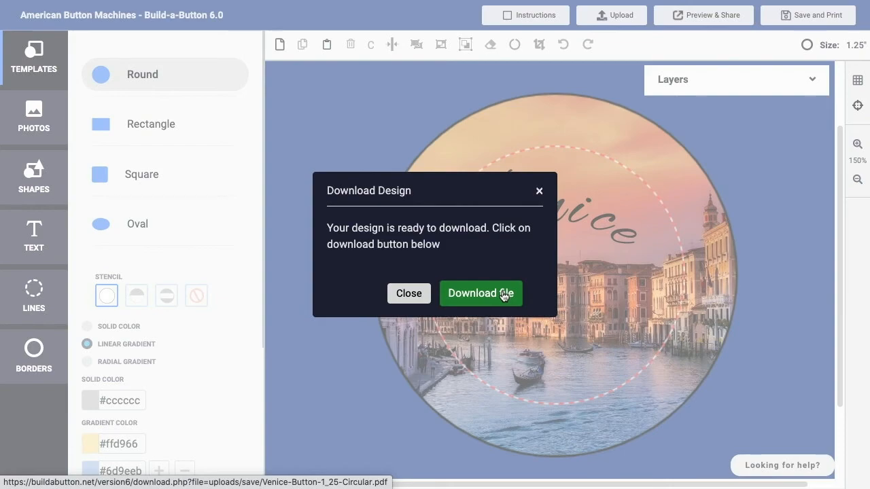
left_click(481, 294)
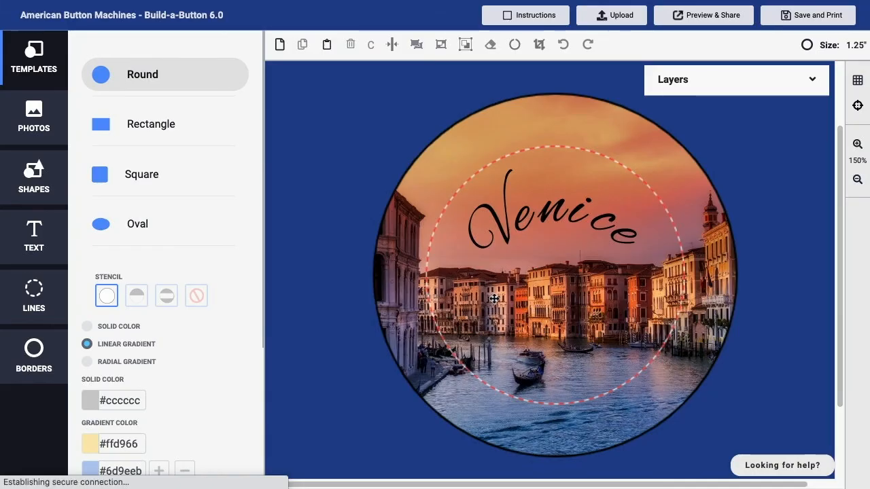